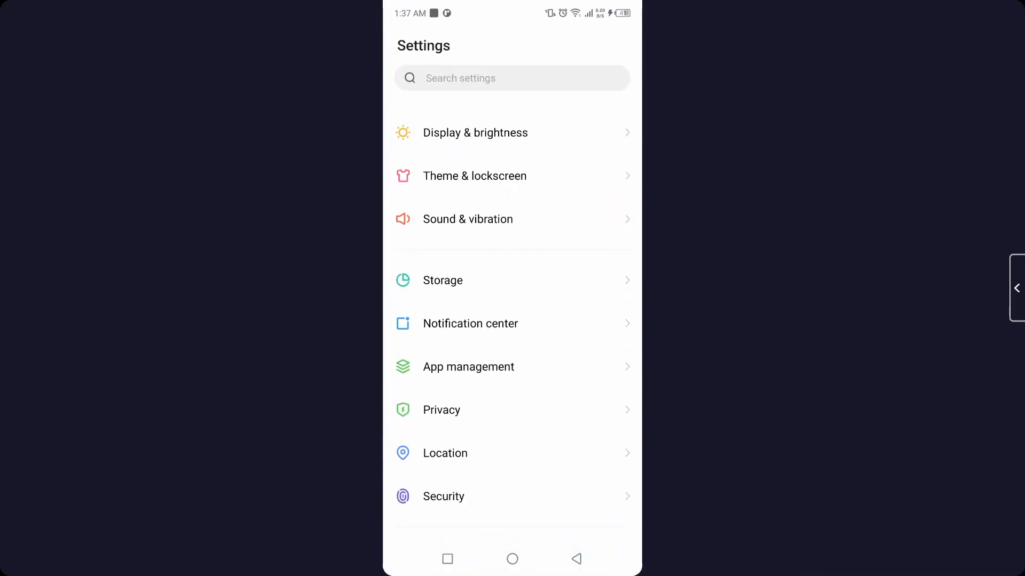
- Reach WhatsApp's App info page via App management, showing its 451 MB storage use
left_click(467, 366)
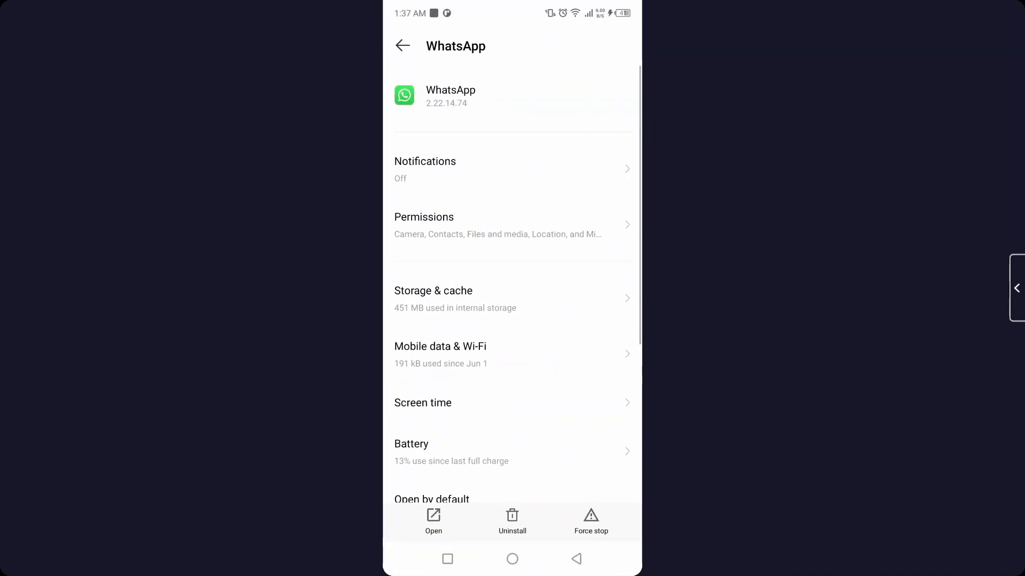
- Return to the home screen and launch WhatsApp so its chats list appears
left_click(432, 298)
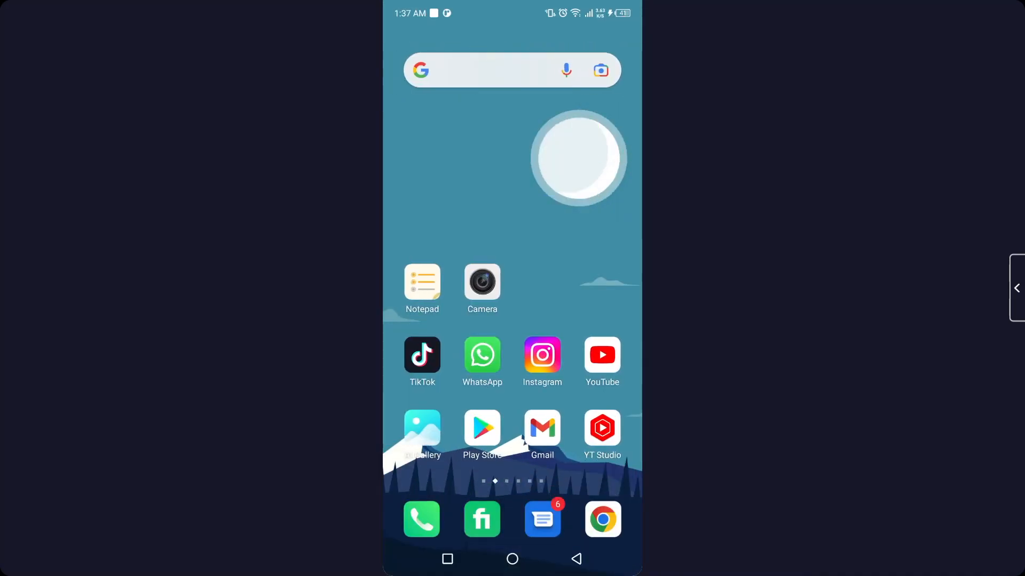
left_click(481, 355)
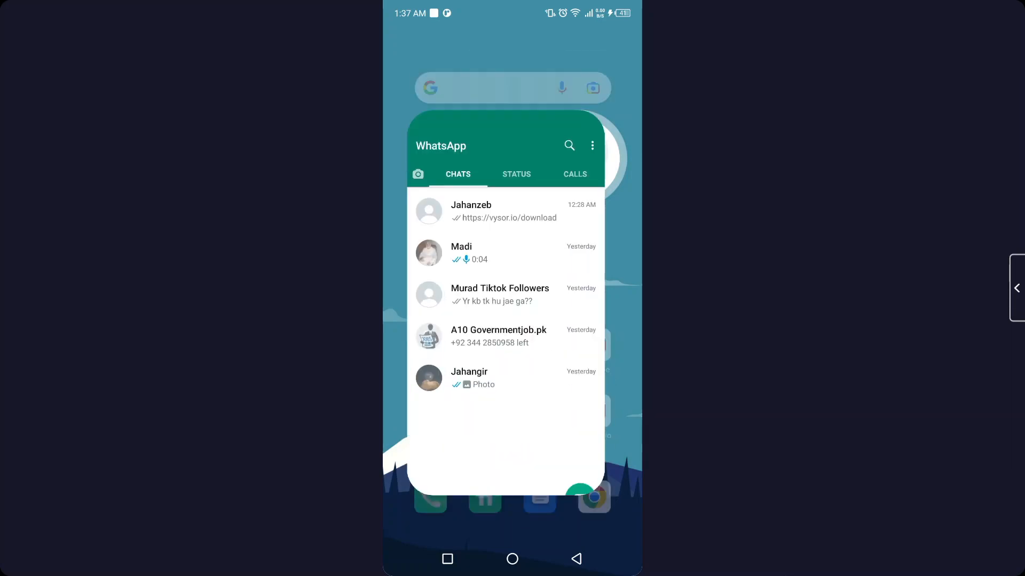